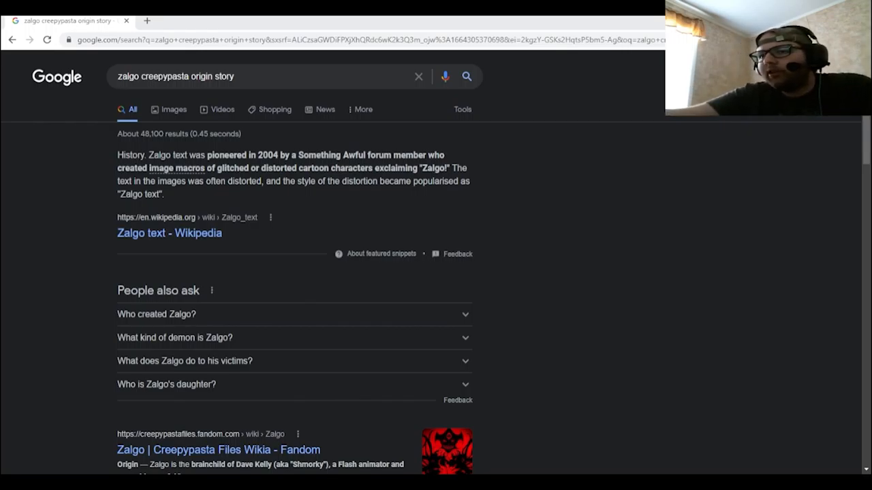
- Open the 'Zalgo | Creepypasta Files Wikia - Fandom' result from the search page
scroll(down, 3)
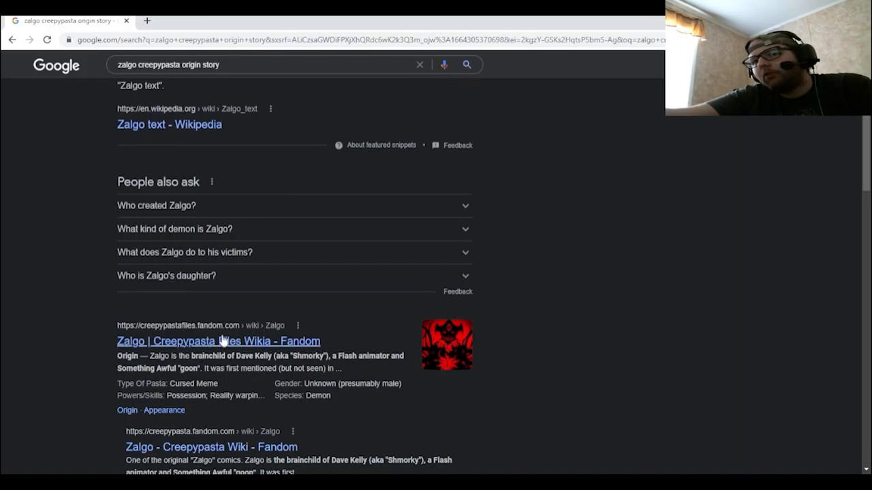
click(218, 340)
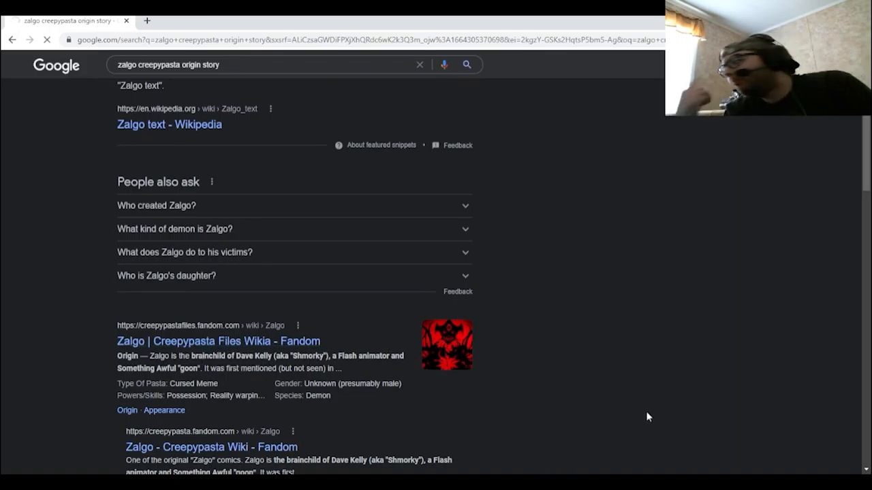
- Load the Zalgo wiki article and reach the Origin section about Dave Kelly's creation
click(218, 340)
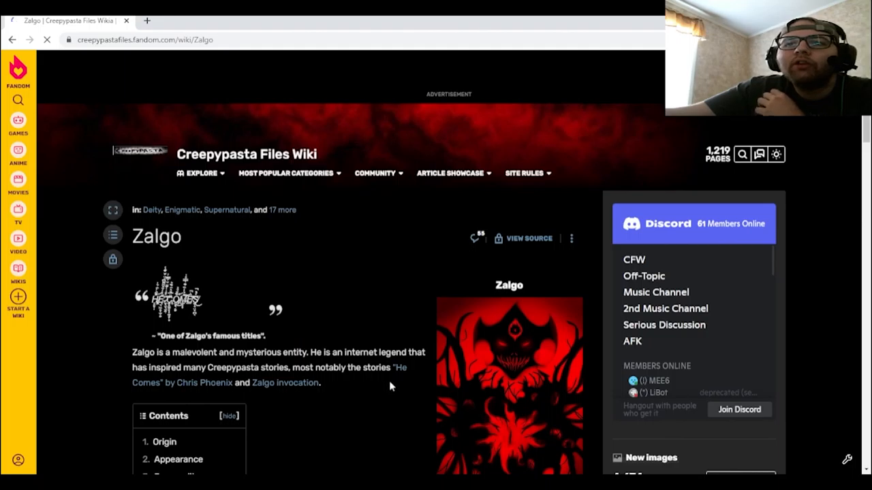
mouse_move(300, 406)
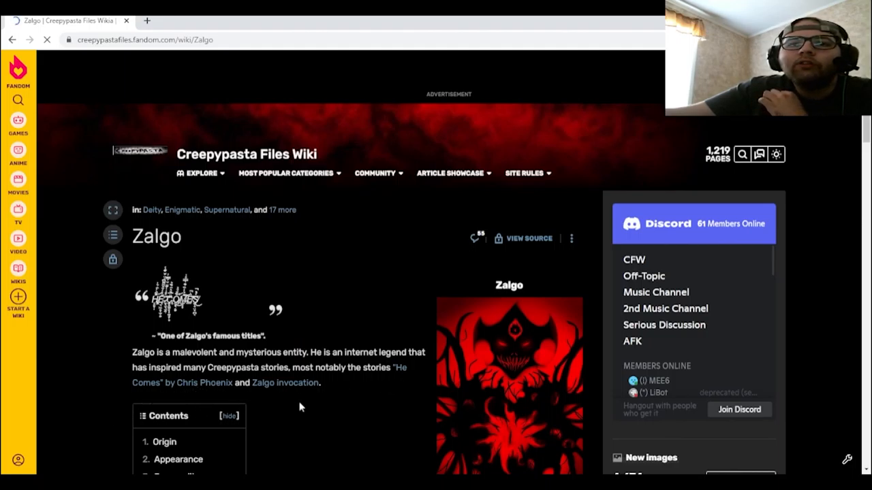
scroll(down, 3)
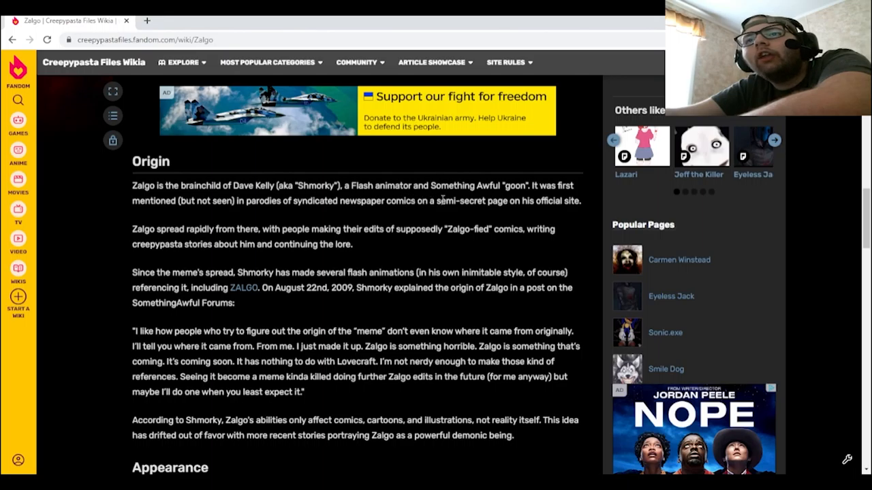
scroll(down, 3)
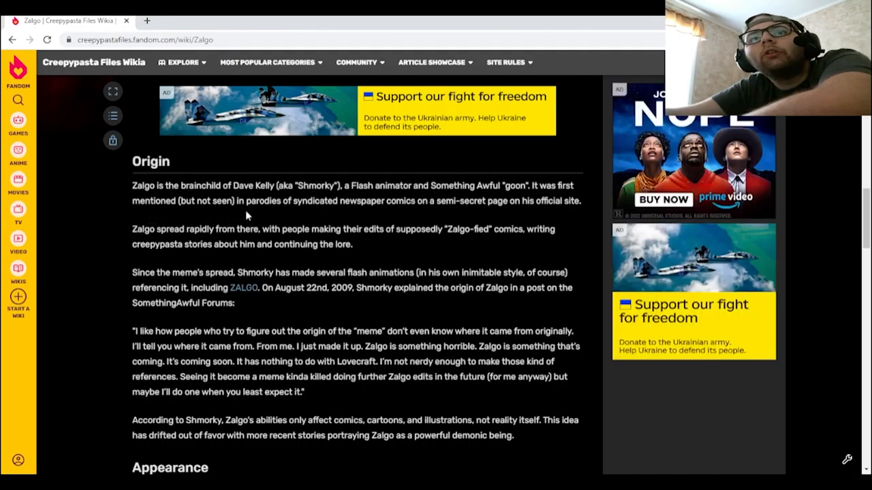
mouse_move(425, 217)
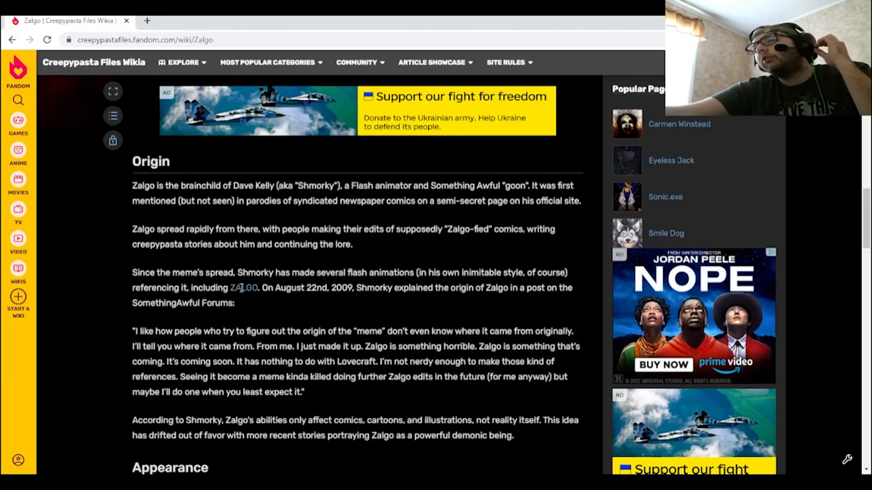
mouse_move(504, 240)
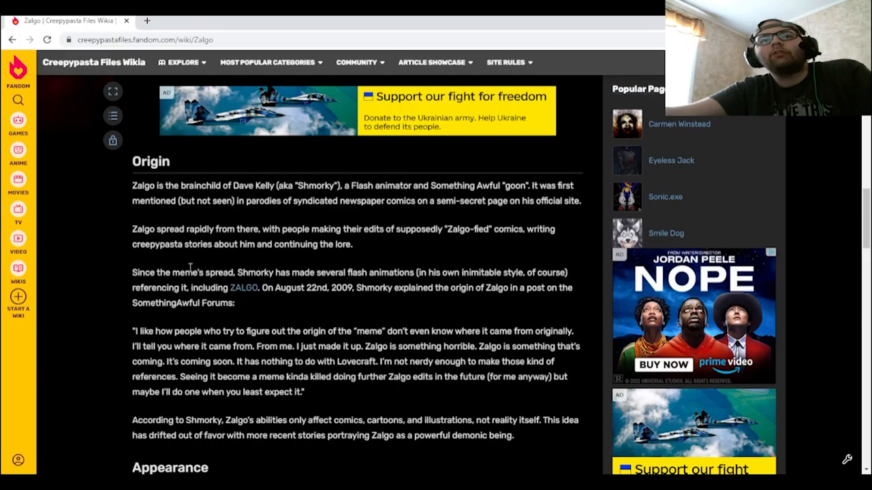
mouse_move(188, 266)
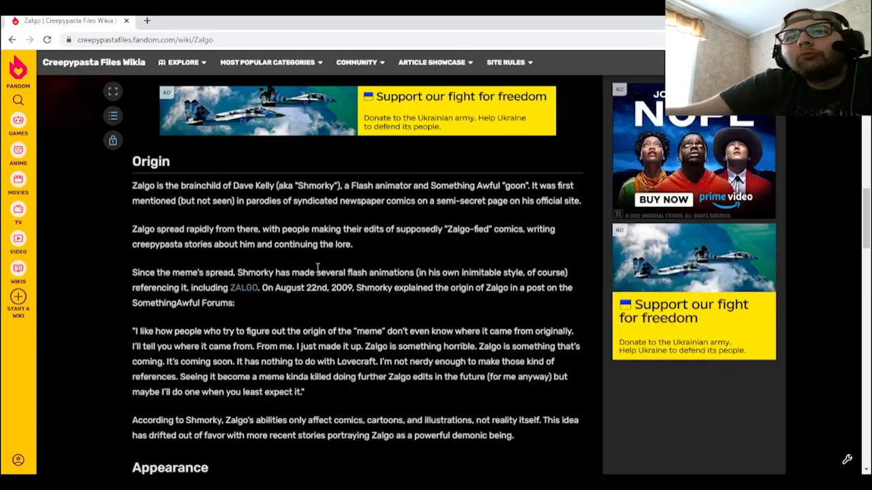
mouse_move(420, 279)
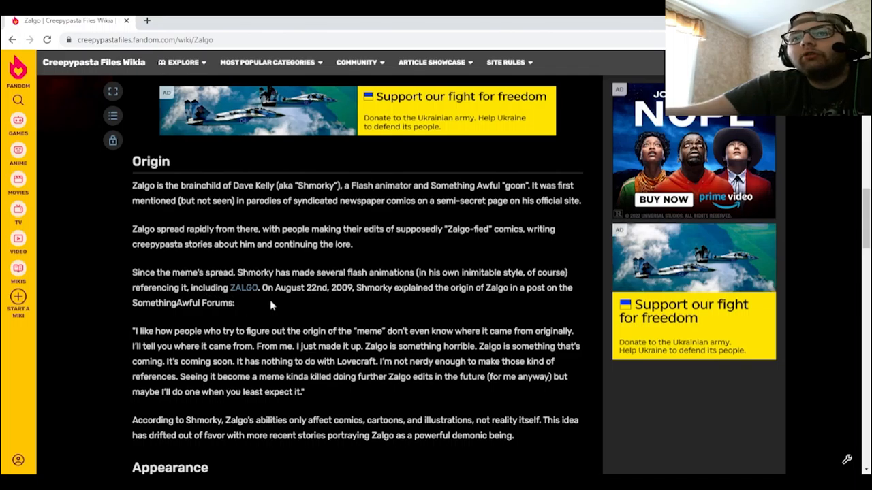
mouse_move(361, 300)
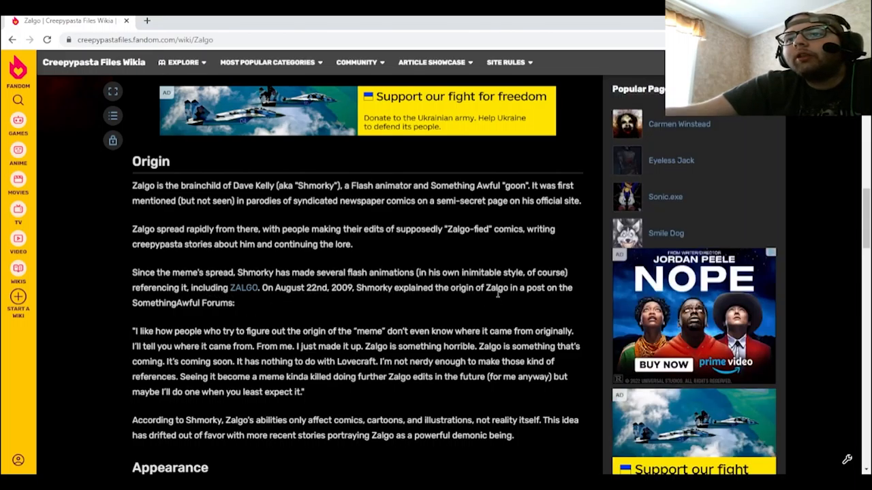
mouse_move(174, 313)
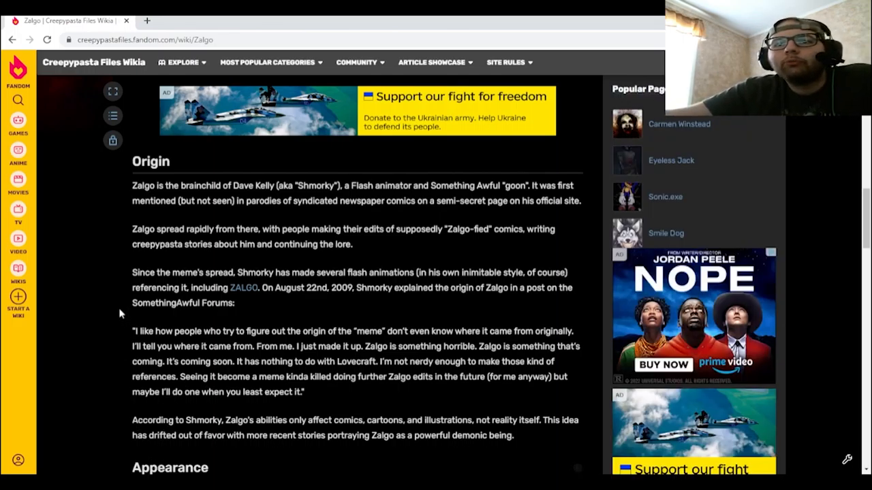
- Scroll the Zalgo article down to the Appearance and Personality sections
scroll(down, 3)
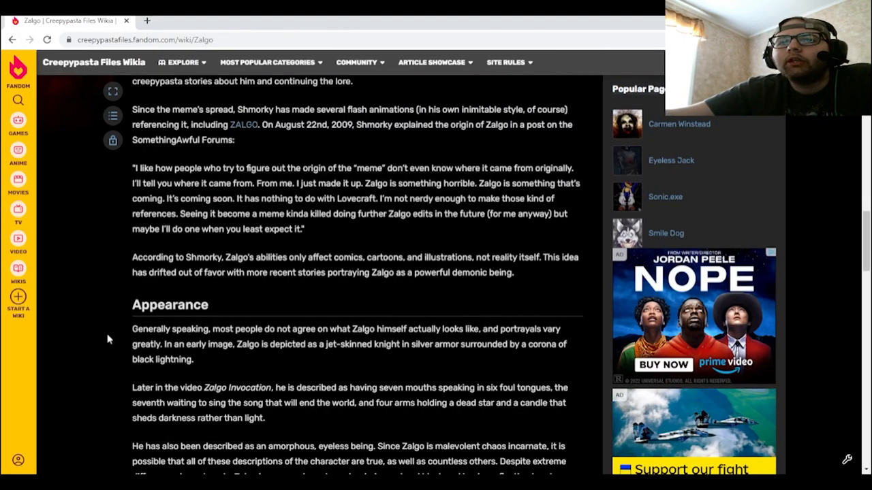
scroll(down, 3)
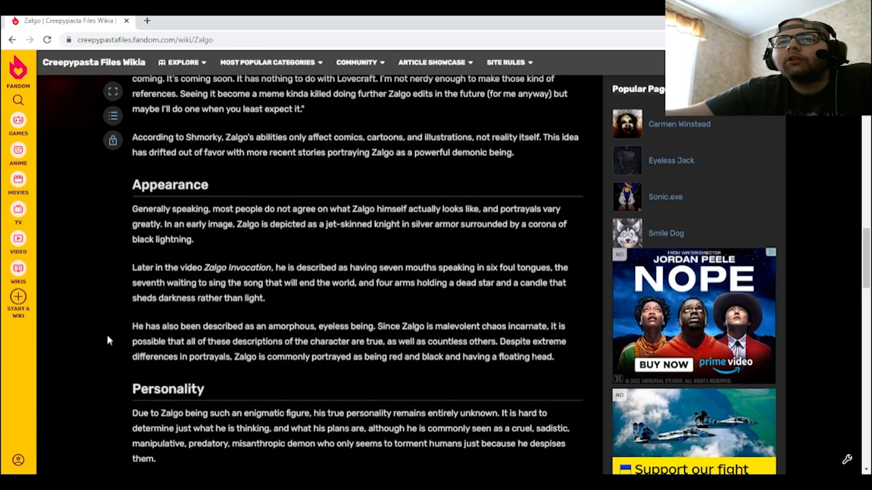
scroll(down, 3)
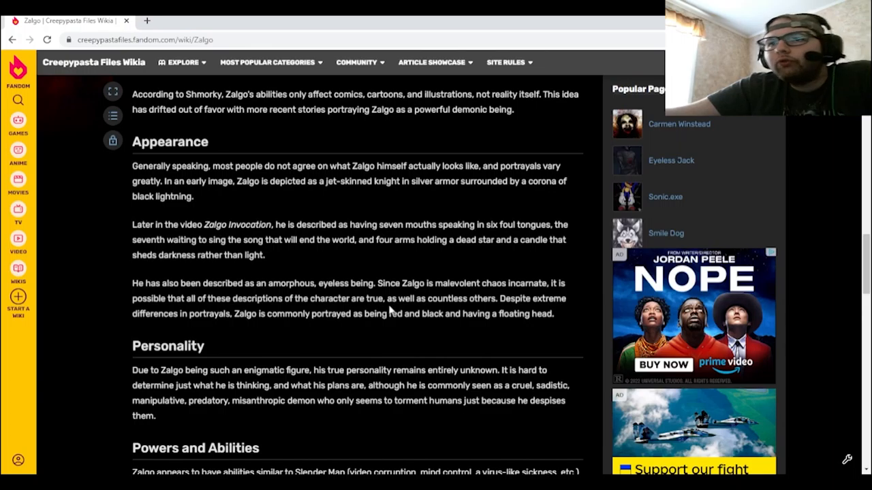
mouse_move(465, 305)
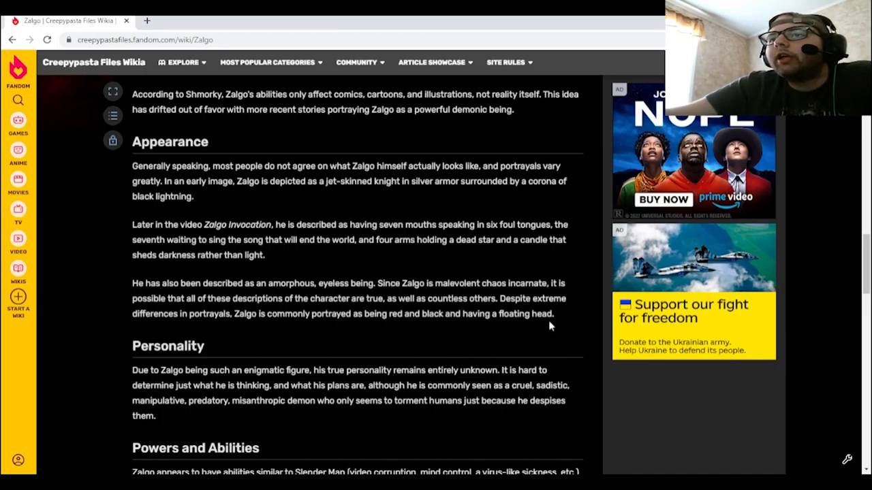
mouse_move(532, 307)
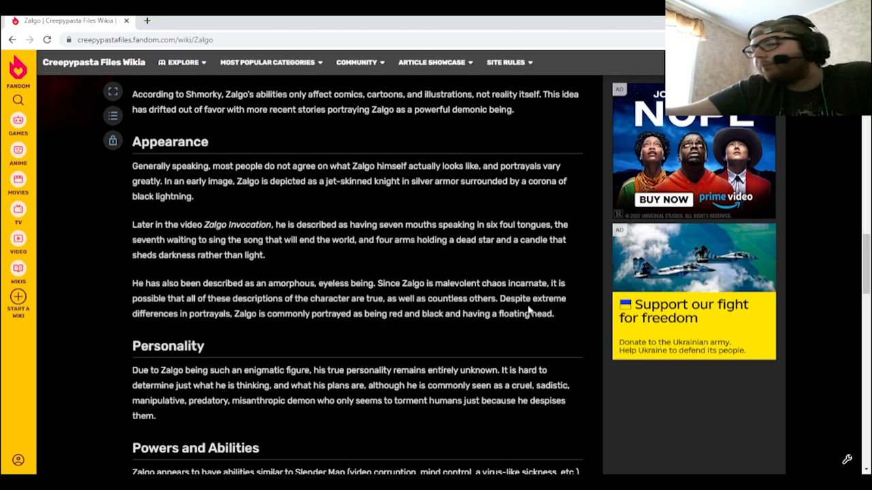
- Scroll past Personality so Powers and Abilities is fully visible with Facts beginning
scroll(down, 3)
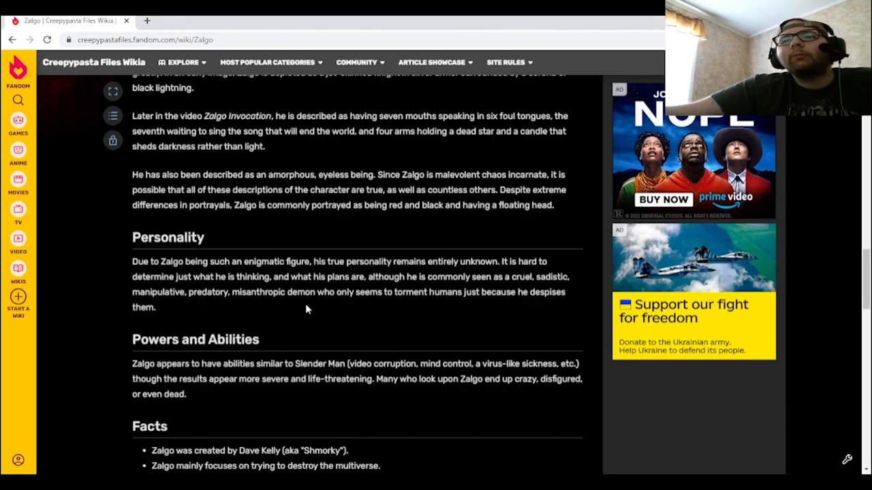
mouse_move(438, 303)
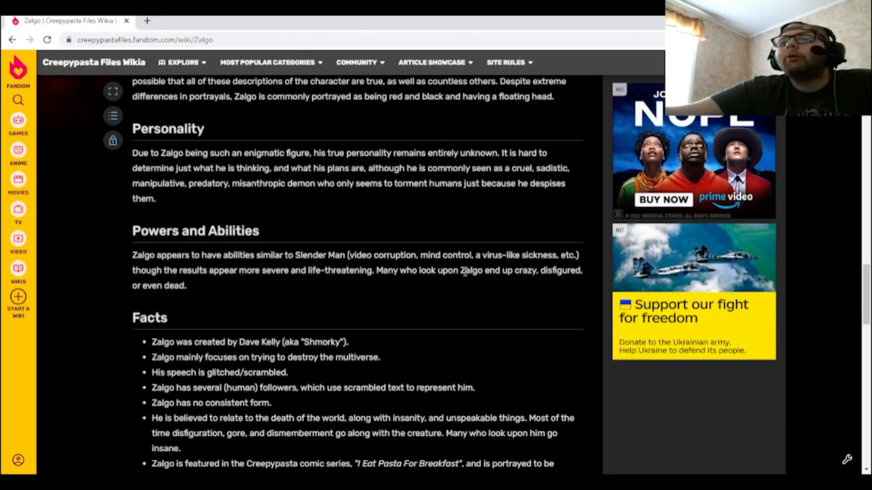
mouse_move(572, 282)
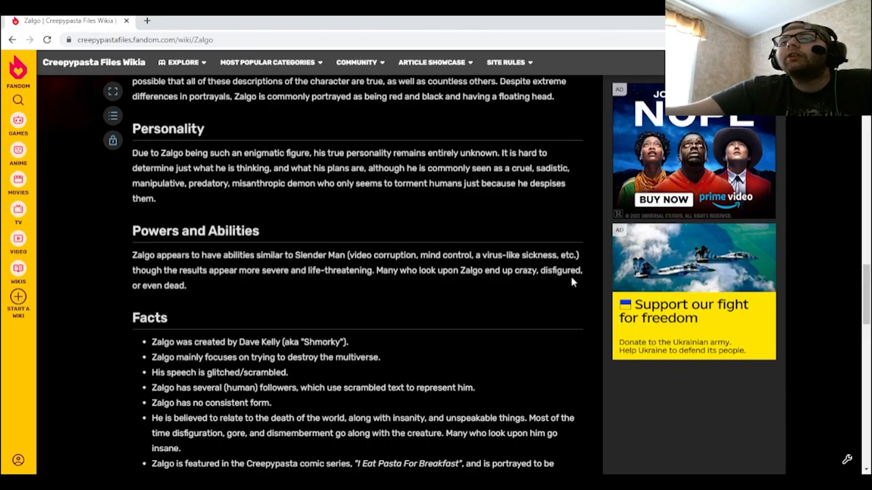
- Read through the Powers and Abilities and Facts sections down toward Videos
scroll(down, 3)
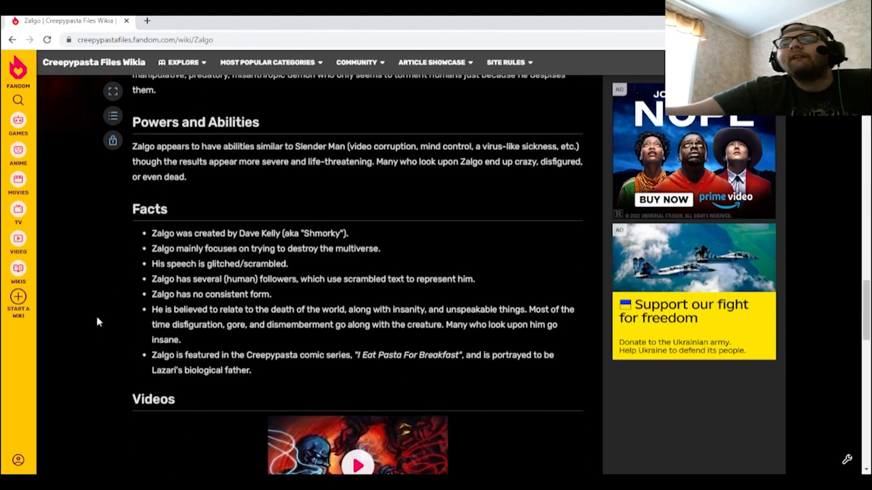
mouse_move(76, 313)
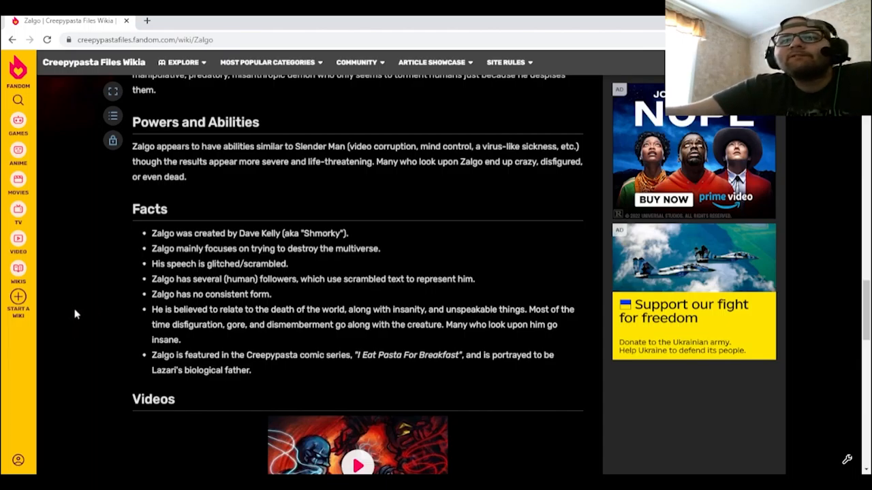
mouse_move(84, 272)
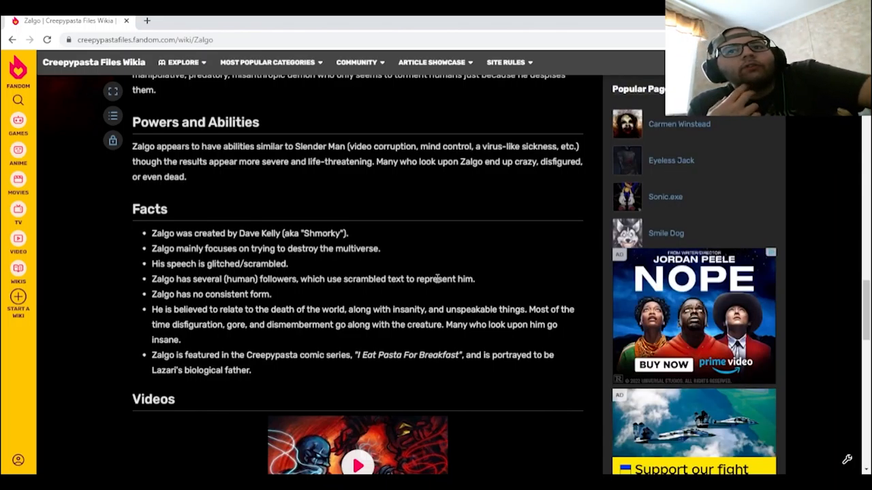
mouse_move(126, 311)
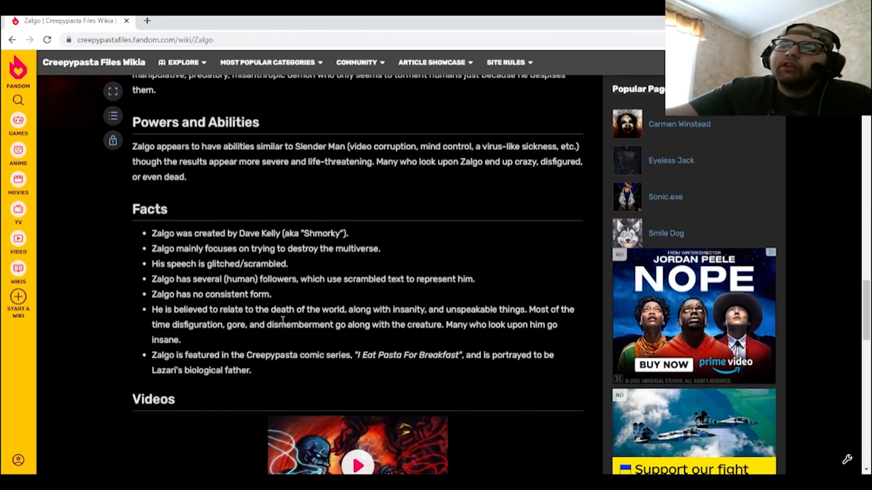
mouse_move(433, 312)
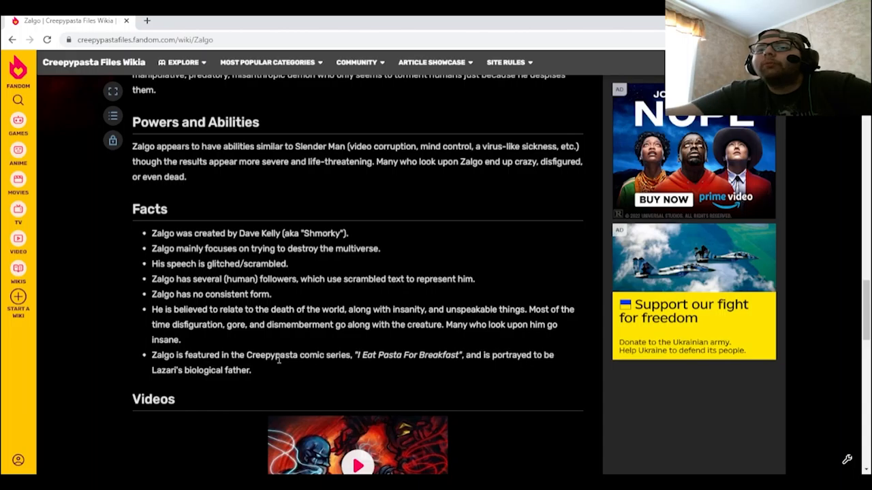
scroll(down, 3)
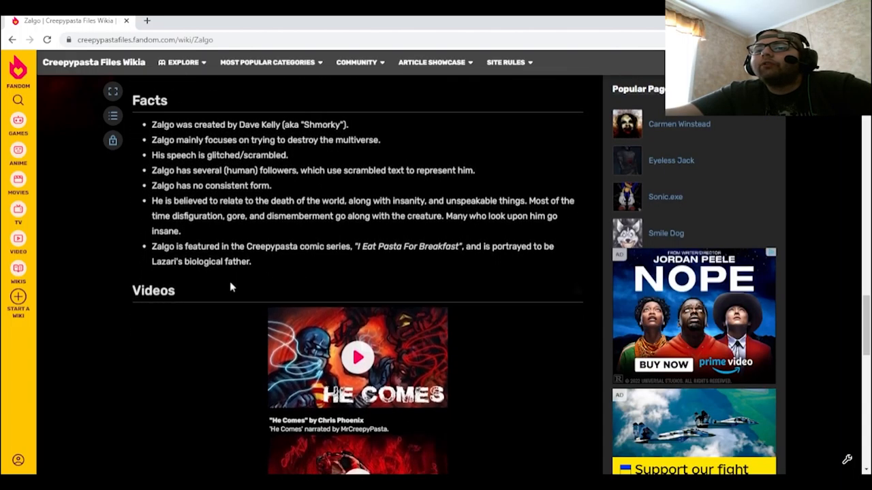
scroll(up, 3)
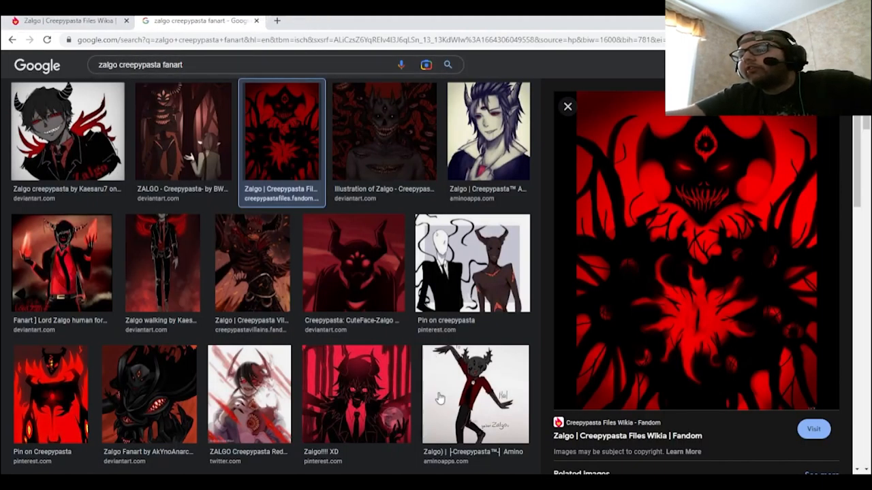
mouse_move(679, 221)
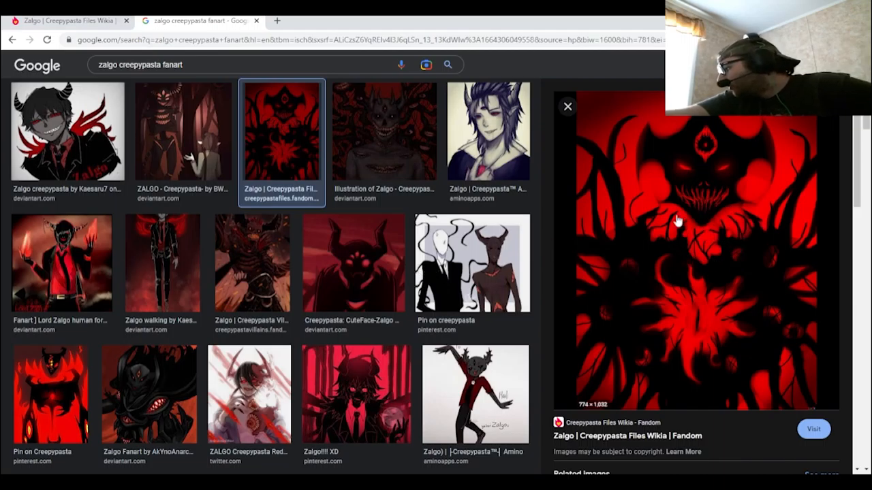
mouse_move(661, 305)
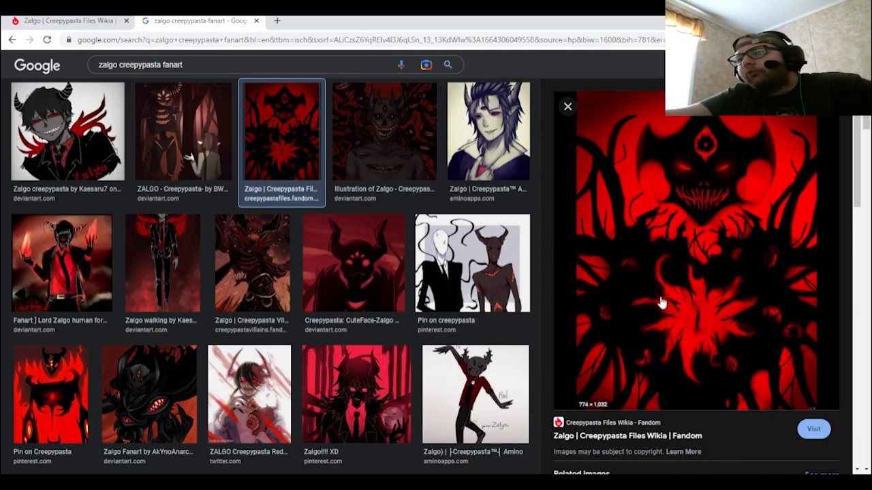
mouse_move(708, 297)
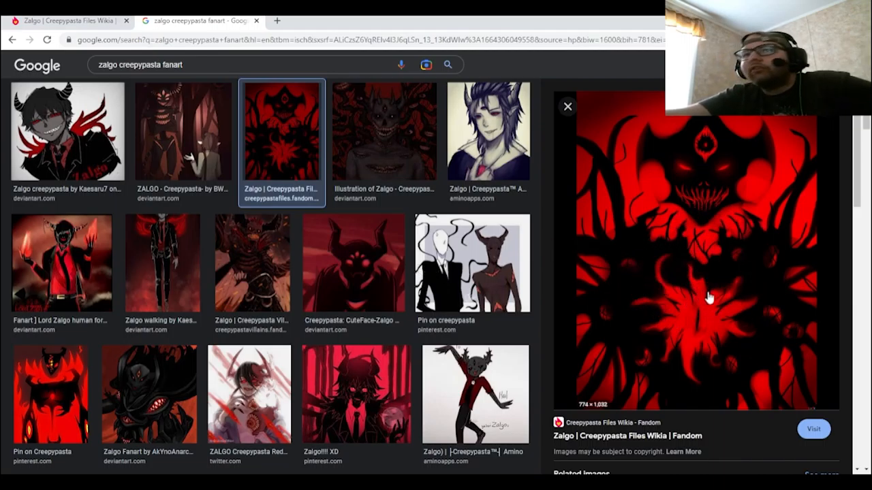
mouse_move(667, 293)
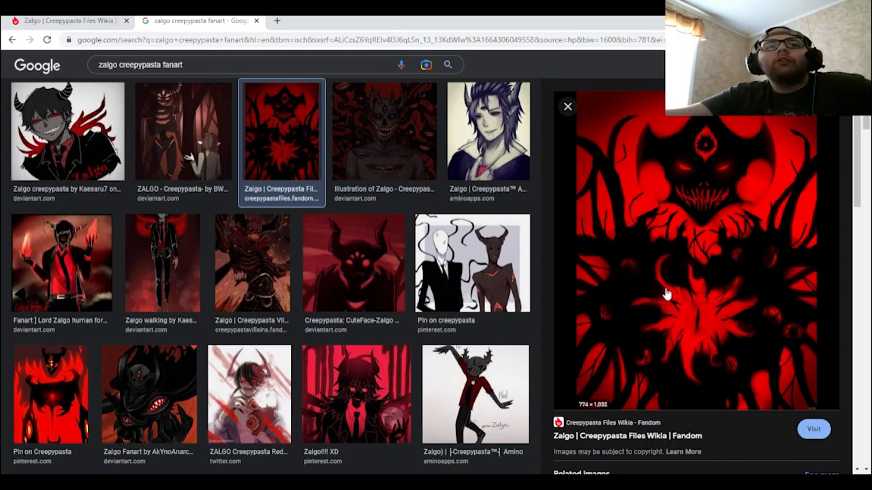
mouse_move(670, 292)
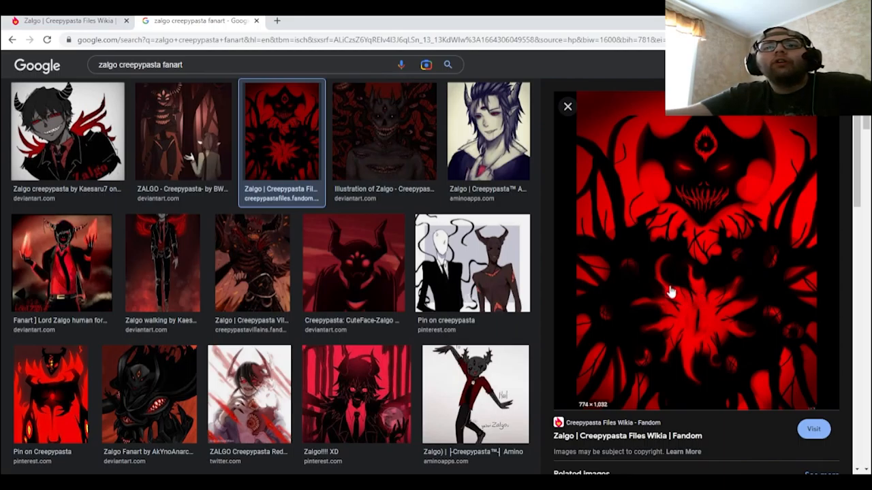
mouse_move(402, 262)
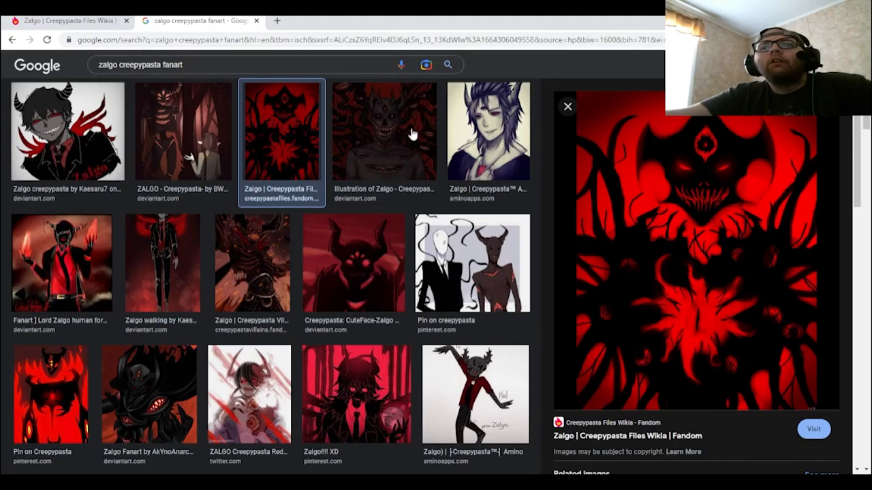
click(385, 130)
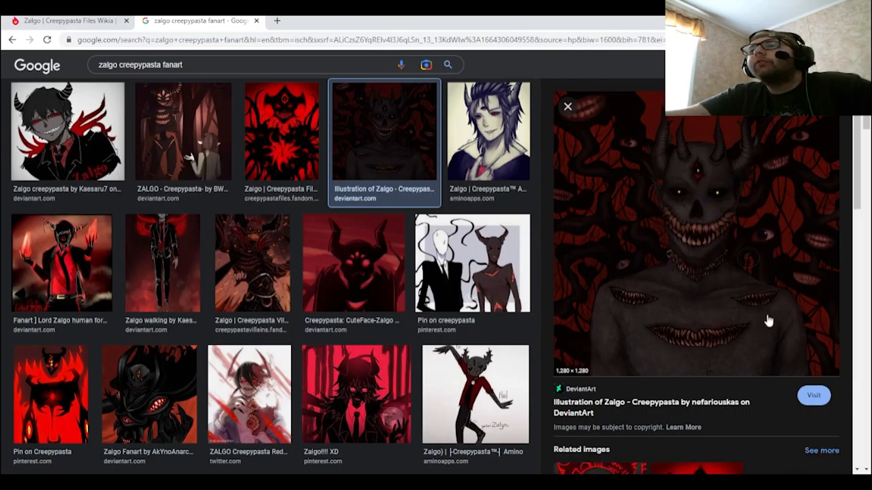
mouse_move(719, 322)
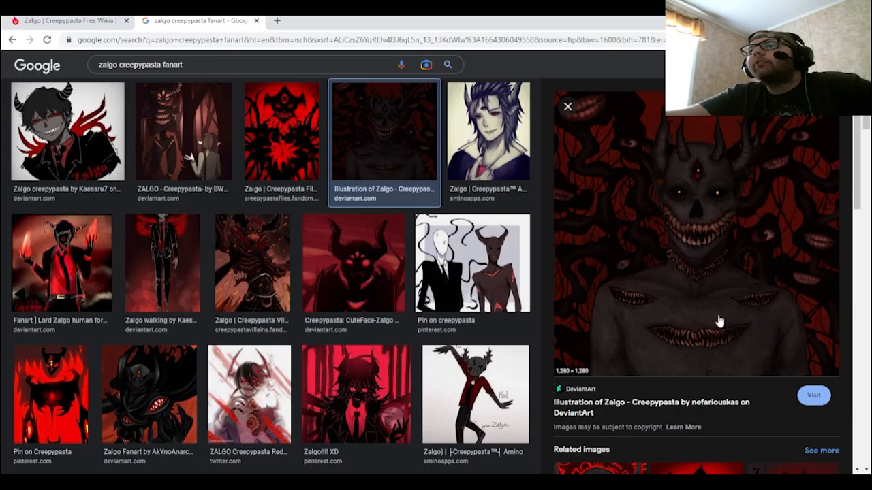
mouse_move(698, 363)
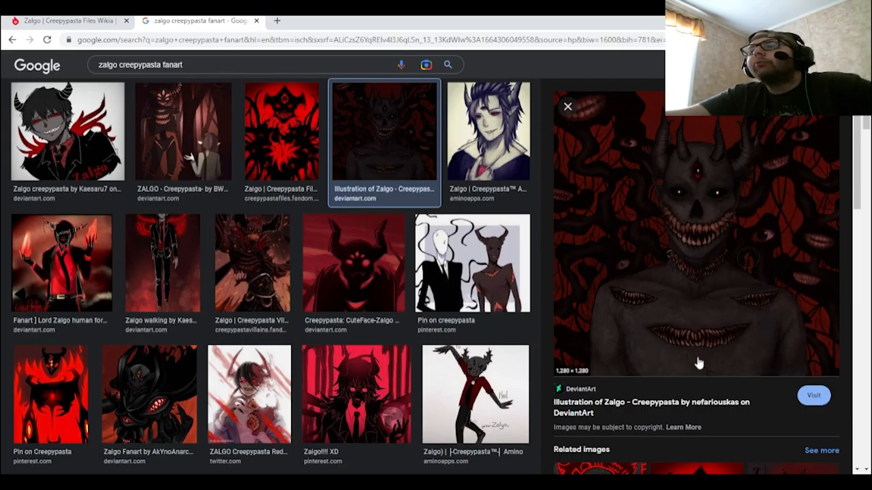
scroll(down, 3)
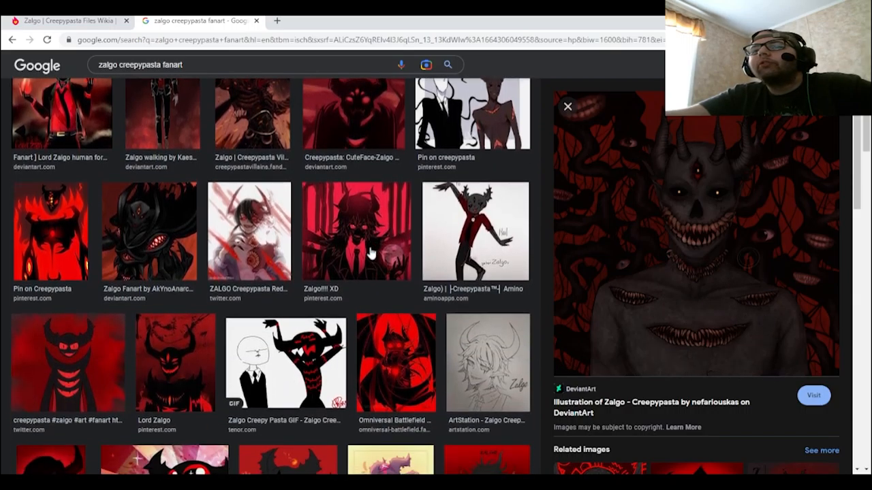
scroll(up, 3)
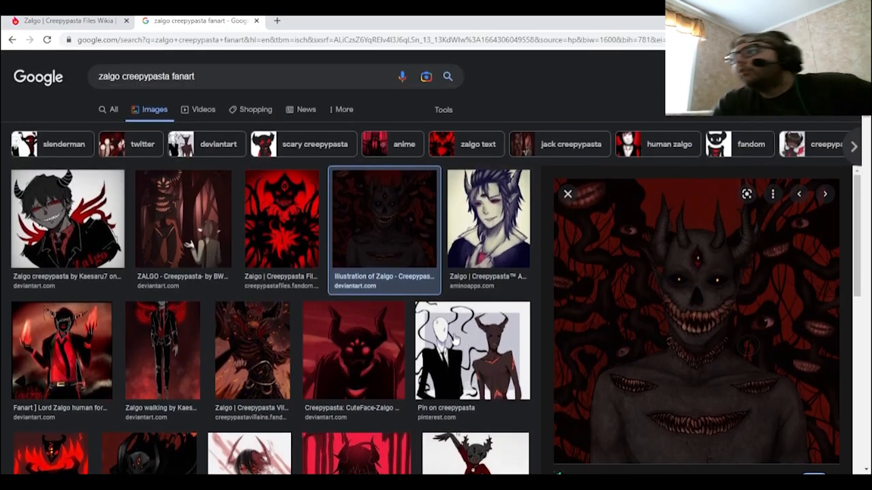
mouse_move(297, 308)
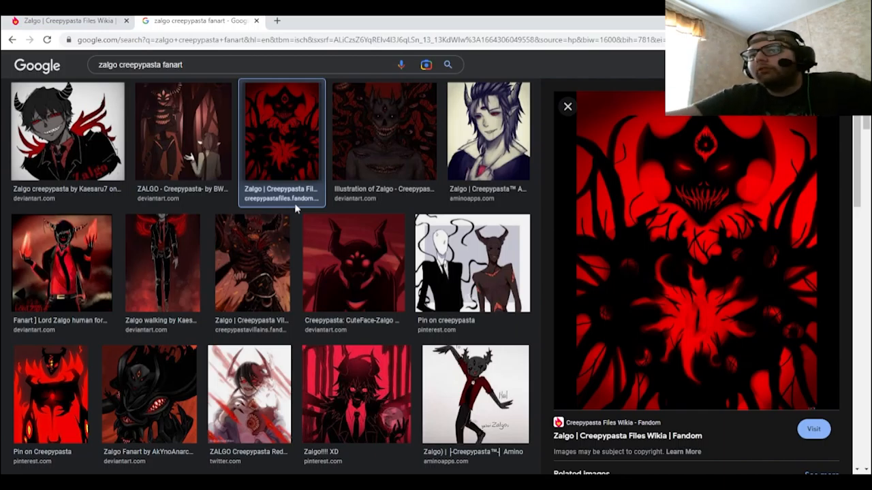
- Enlarge the Creepypasta Villains Wiki Zalgo fanart in the Google Images preview panel
click(252, 262)
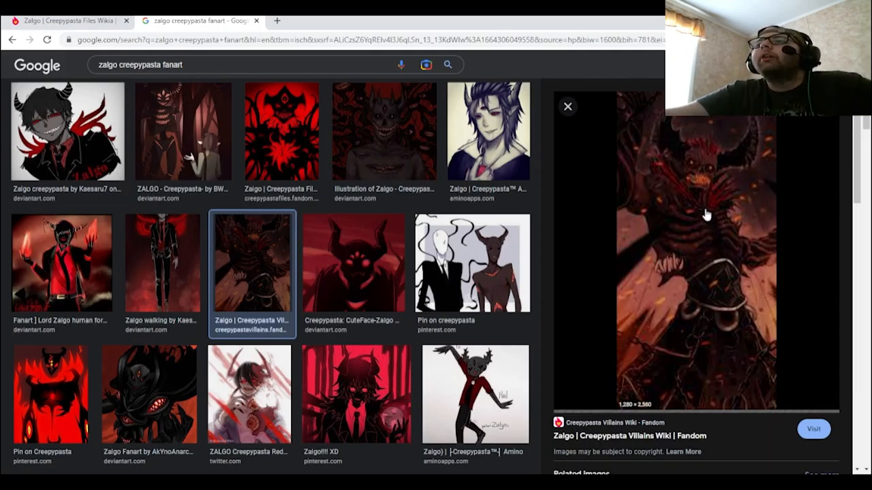
mouse_move(689, 245)
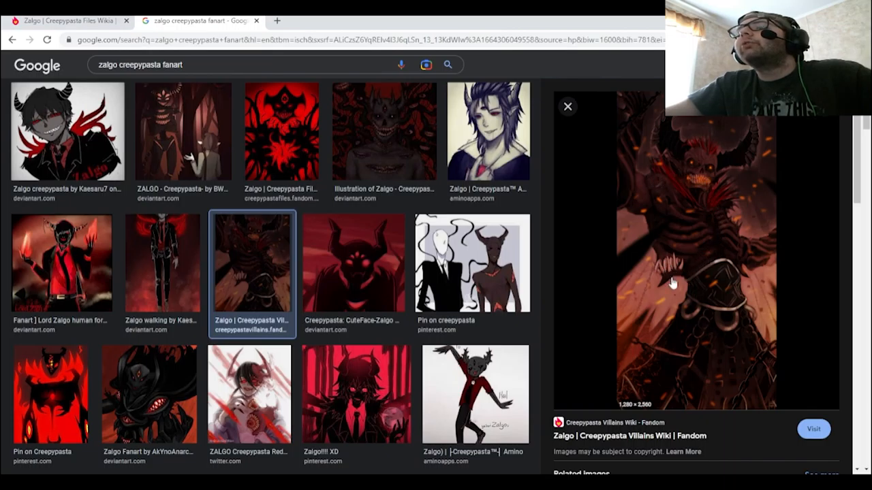
mouse_move(725, 204)
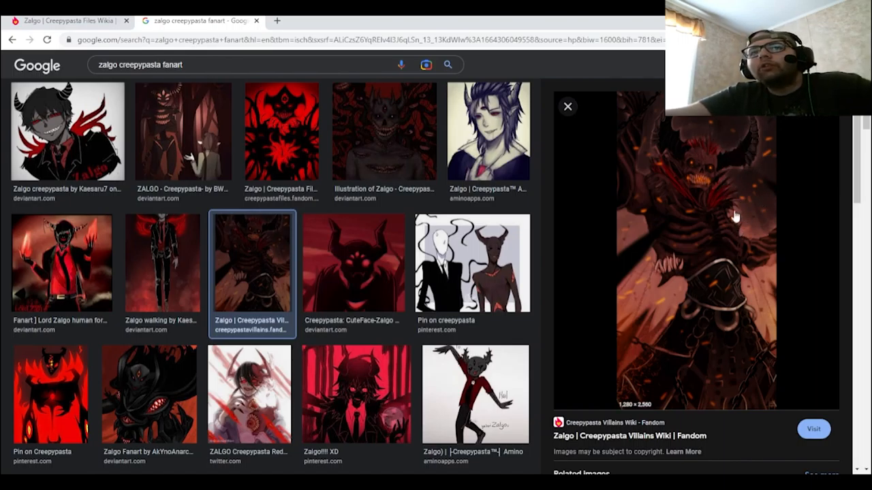
scroll(down, 3)
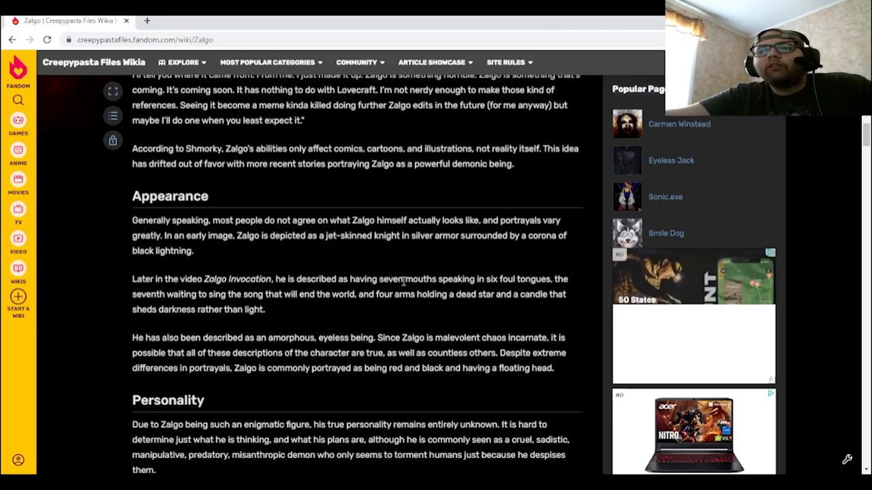
- Highlight the Appearance passage 'seven mouths speaking…end the world,' then clear the selection
drag(377, 278, 461, 278)
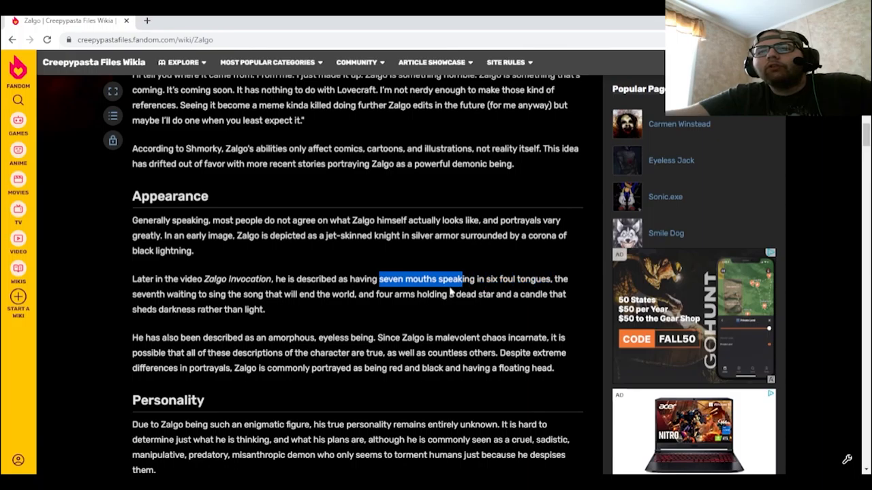
drag(466, 278, 354, 295)
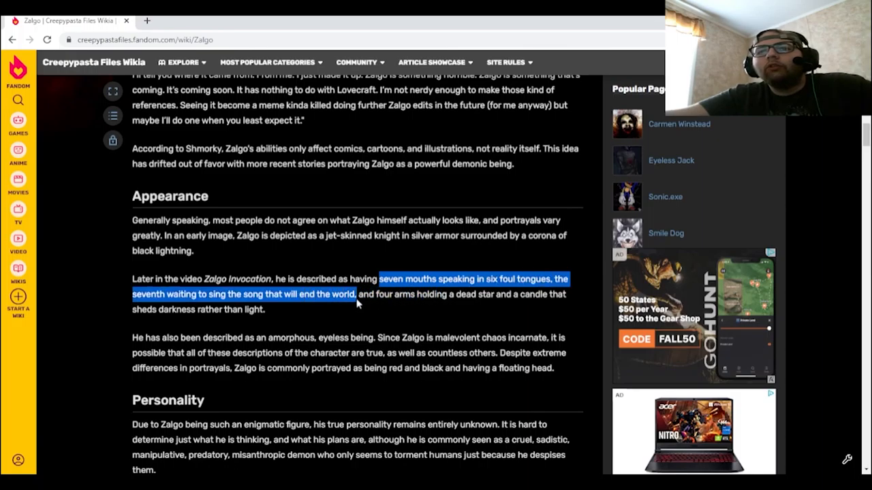
click(429, 310)
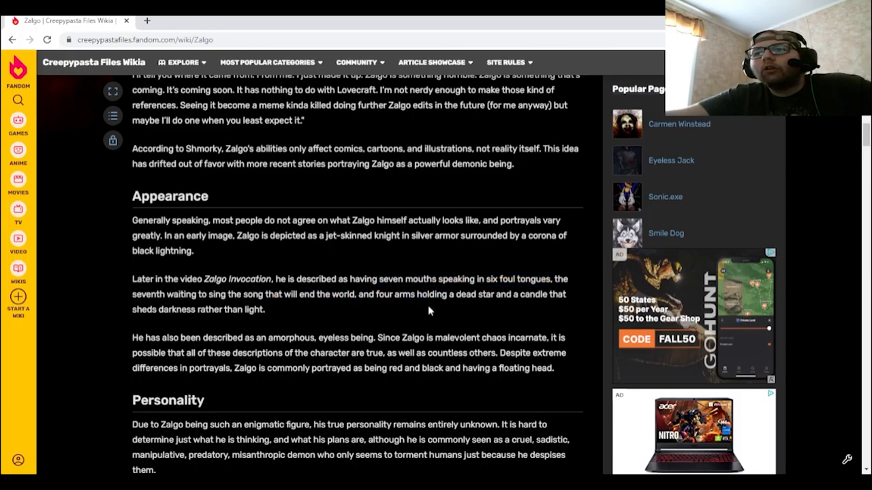